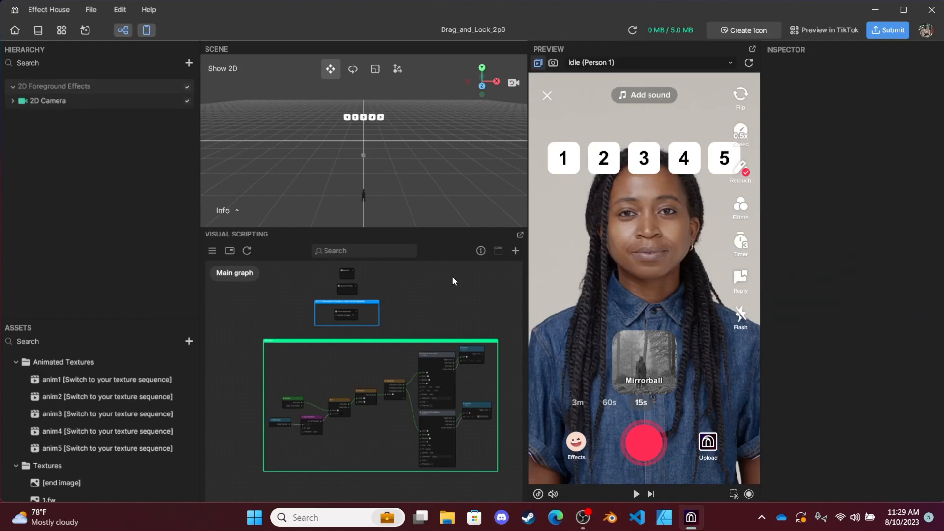
mouse_move(661, 361)
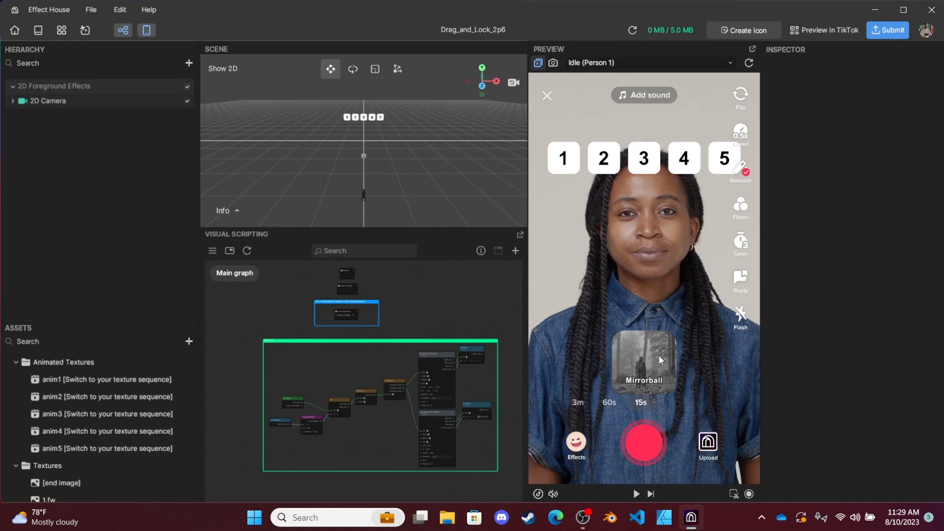
mouse_move(648, 395)
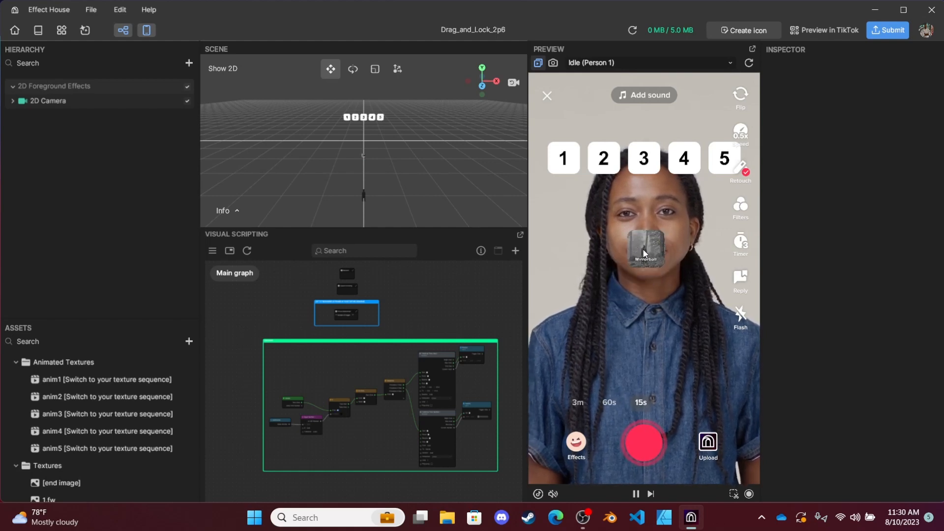
Step: Drop the dragged card into slot 1 to test the drag-and-lock effect
left_click(563, 158)
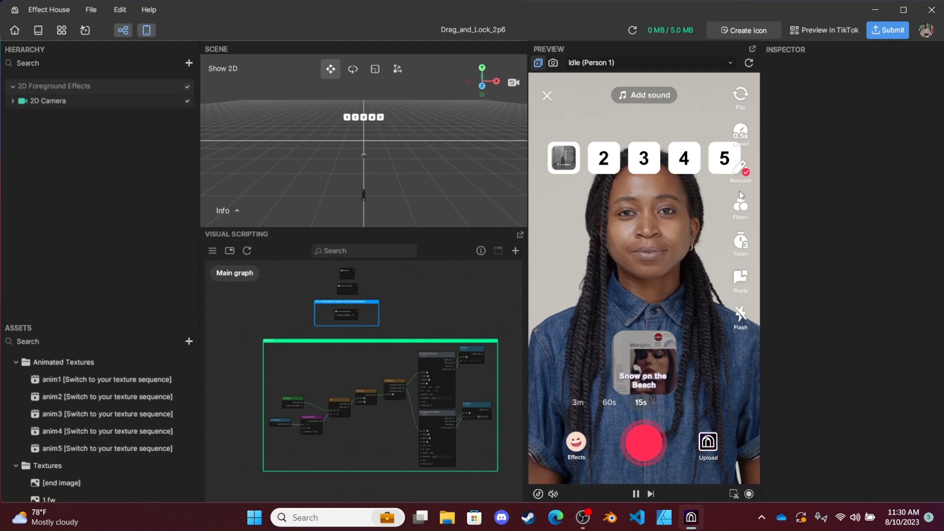
mouse_move(576, 198)
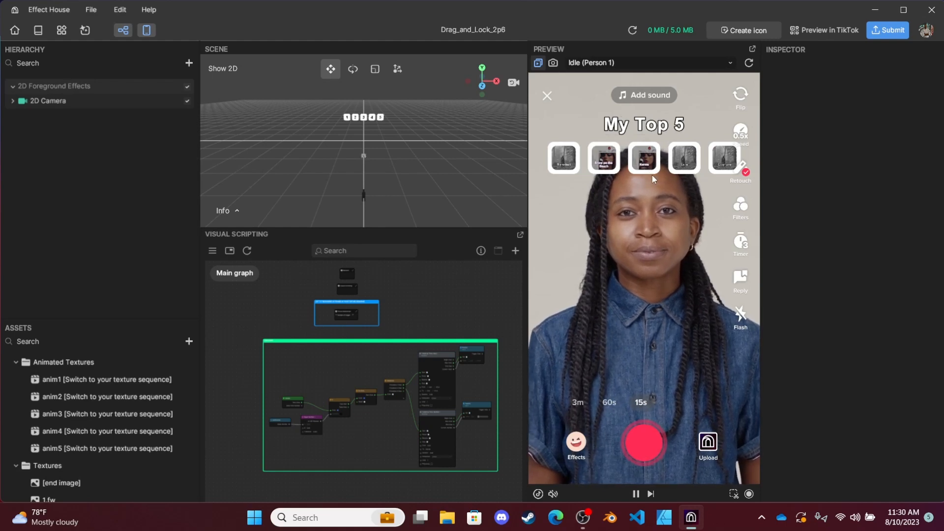
mouse_move(454, 345)
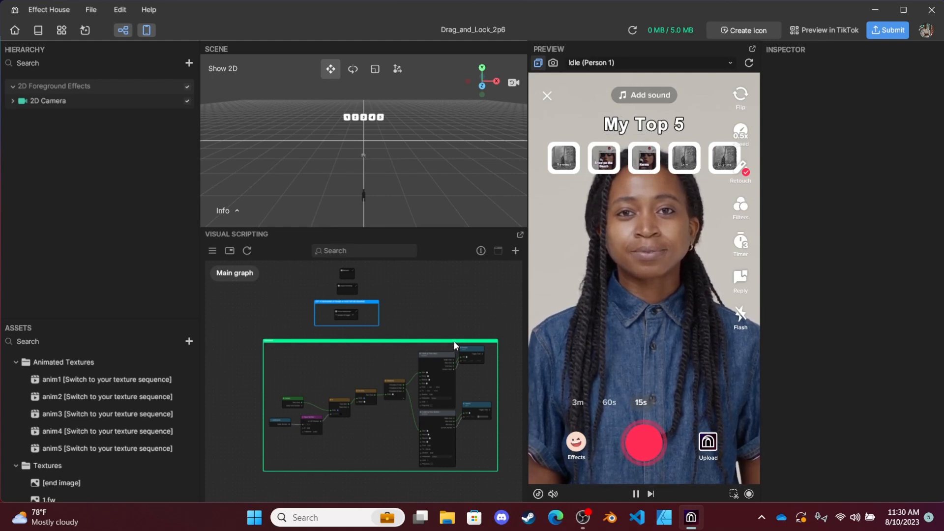
Step: Delete the 'Random Images [Delete me]' texture sequence from the Assets panel
scroll("down", 3)
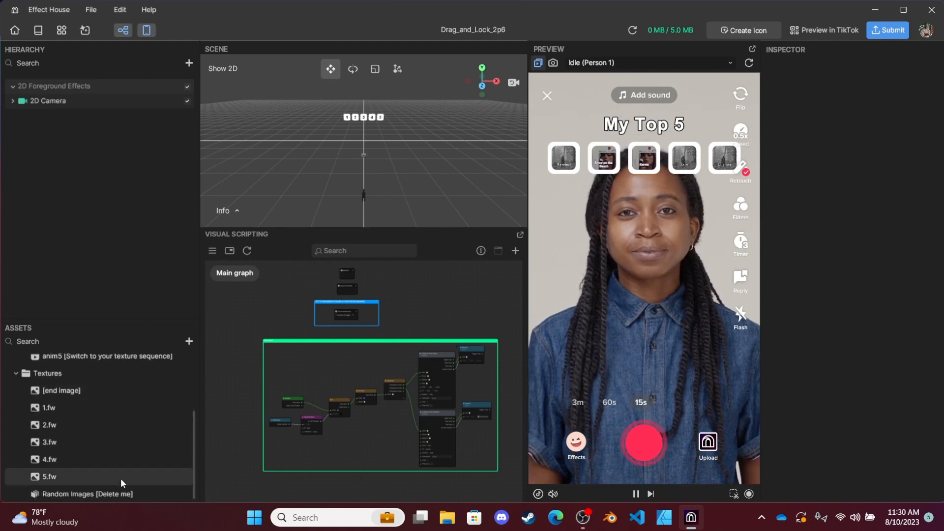
left_click(87, 494)
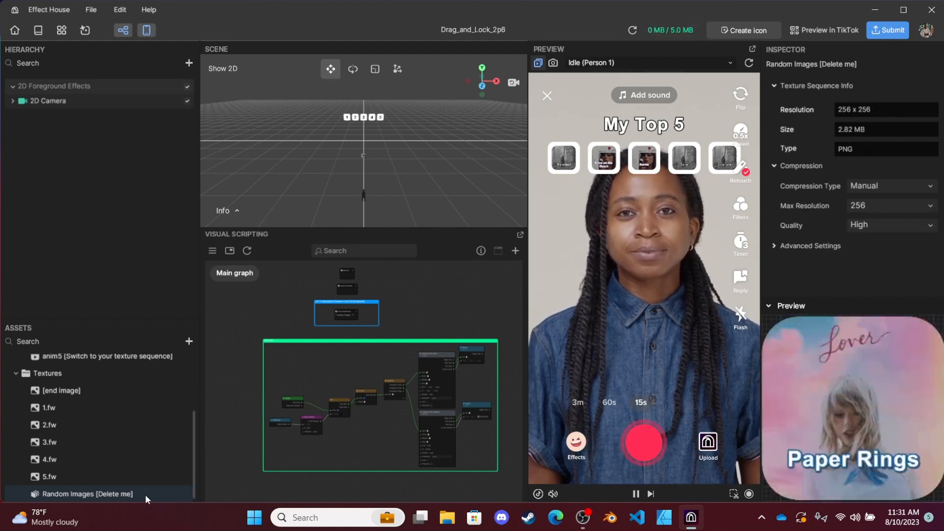
double_click(87, 494)
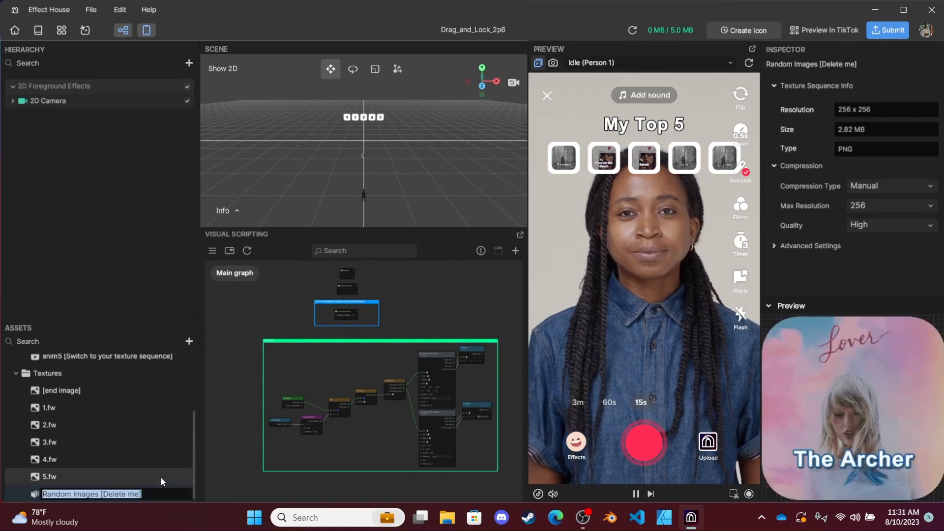
right_click(91, 493)
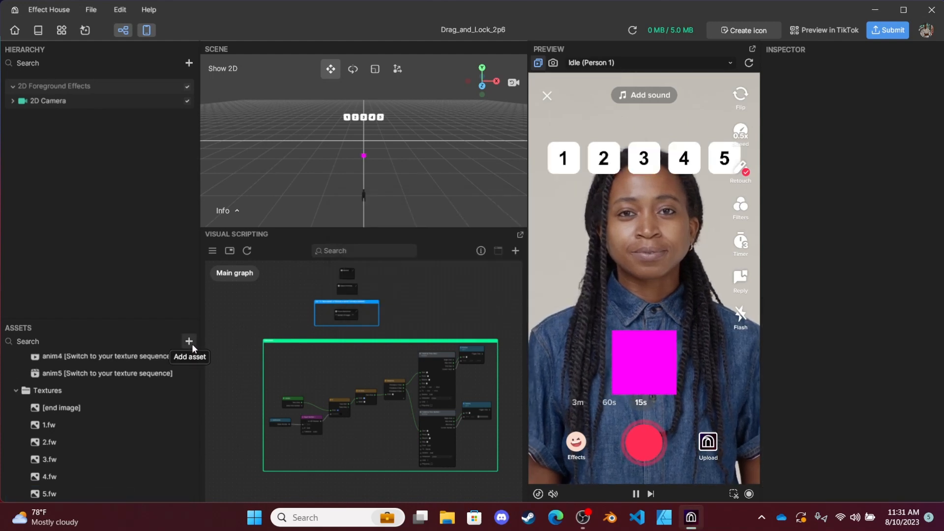
Step: Start importing a new Texture Sequence asset from the Add asset menu
left_click(188, 341)
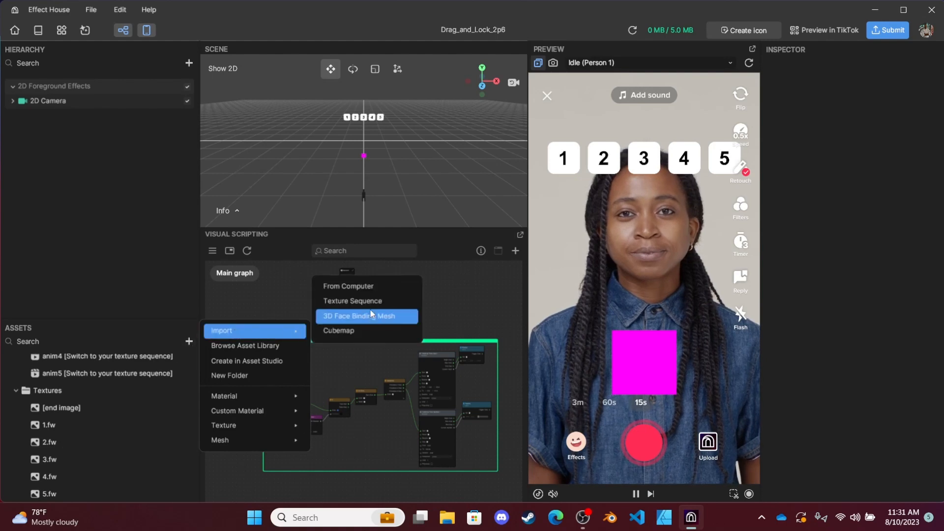
mouse_move(366, 301)
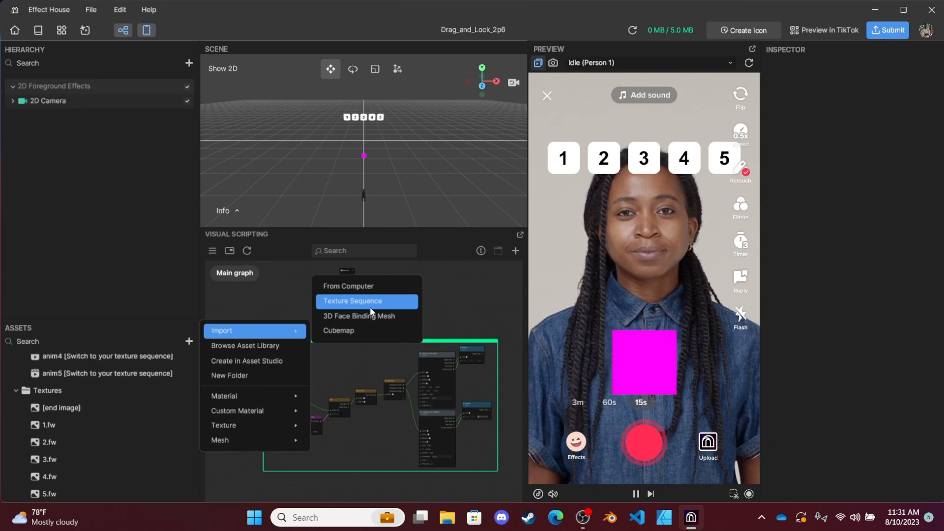
left_click(354, 301)
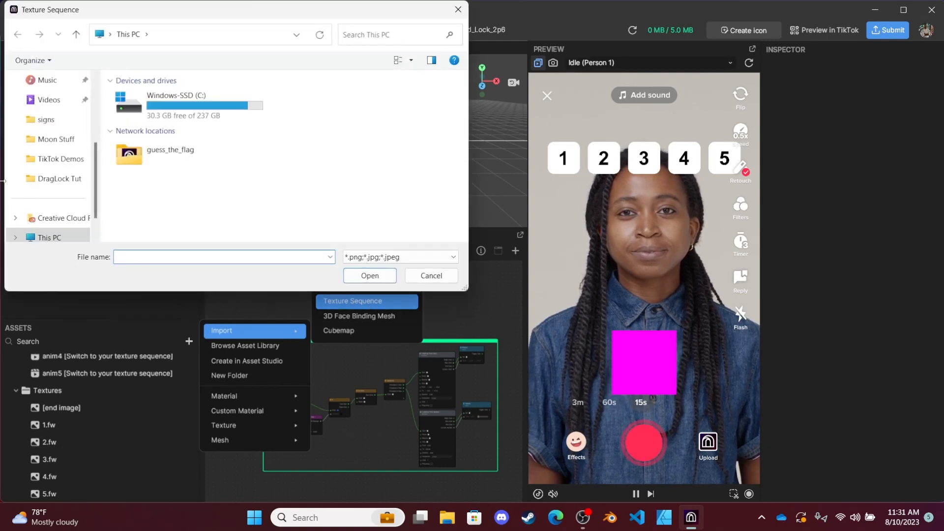
Step: Import the card images from DragLock Tut > Anime_Youtube as the Anya Forger texture sequence
left_click(58, 179)
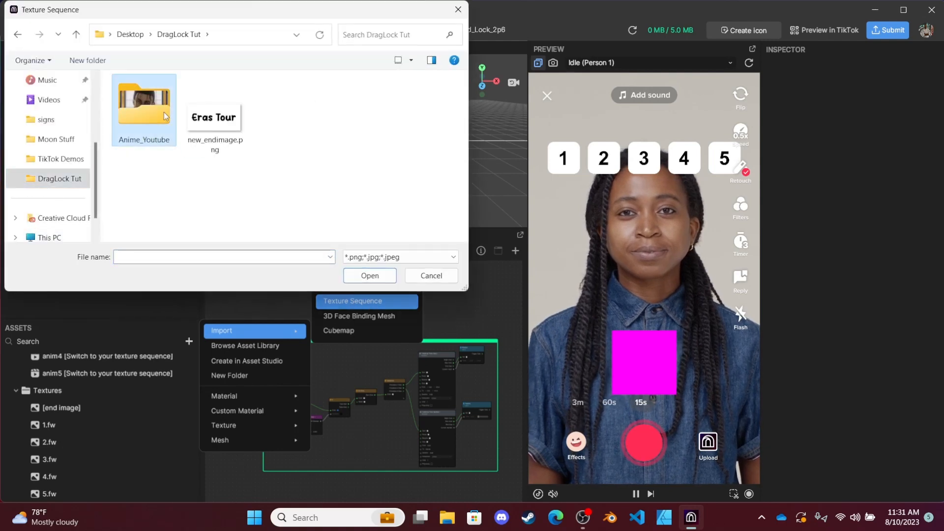
double_click(143, 102)
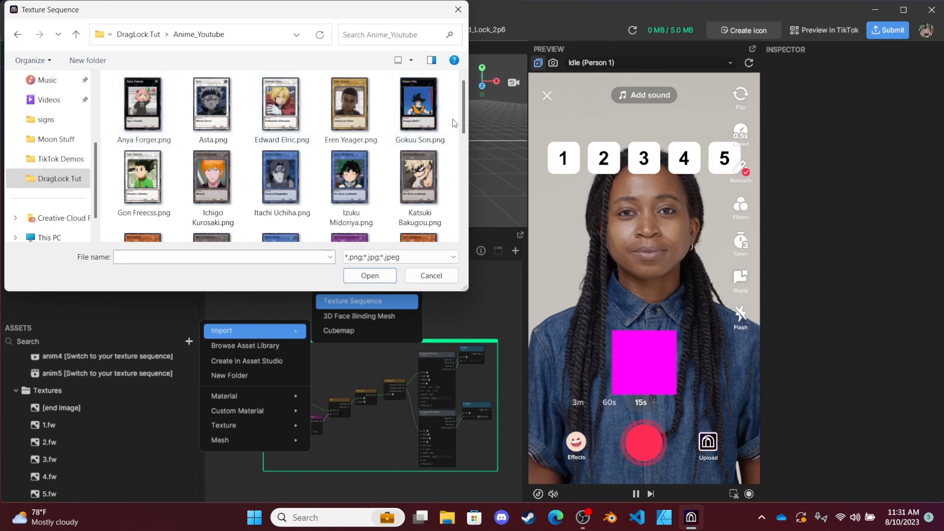
left_click(144, 105)
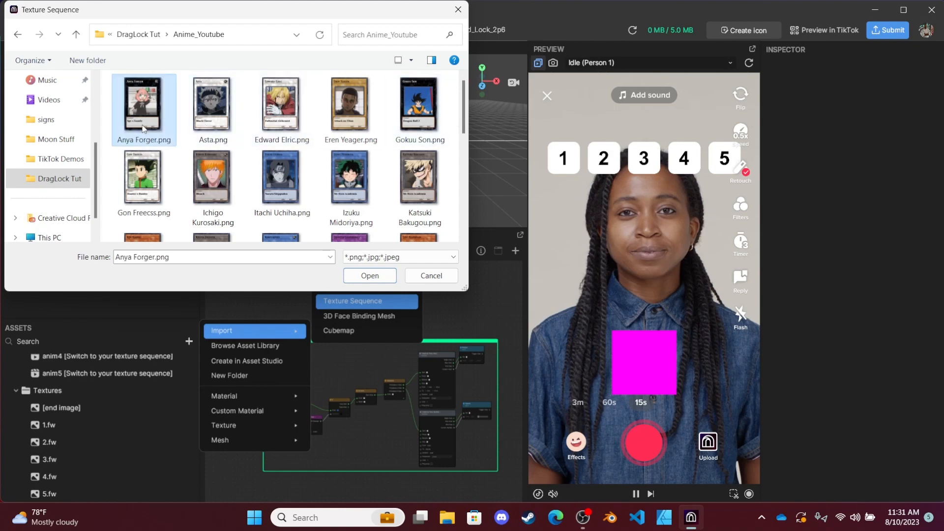
scroll("down", 3)
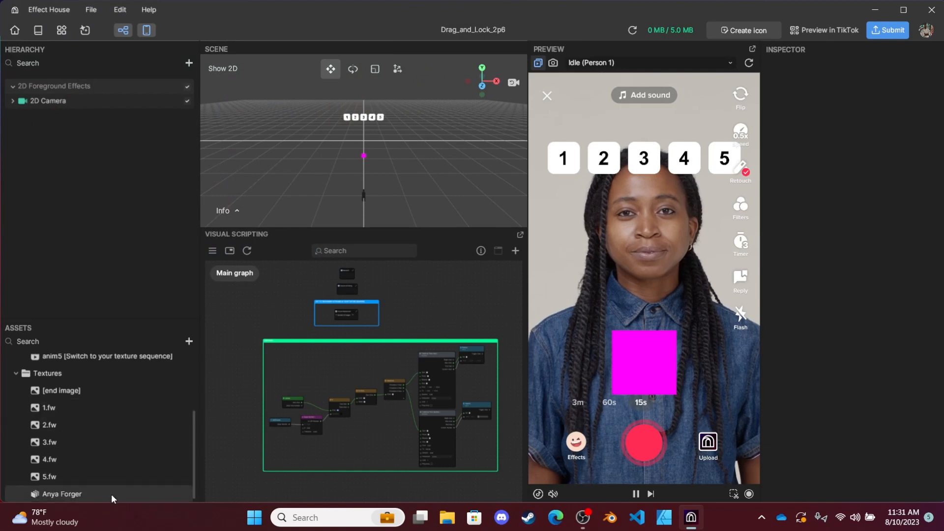
Step: Inspect the Anya Forger sequence, then select anim1 to replace its missing texture
left_click(62, 493)
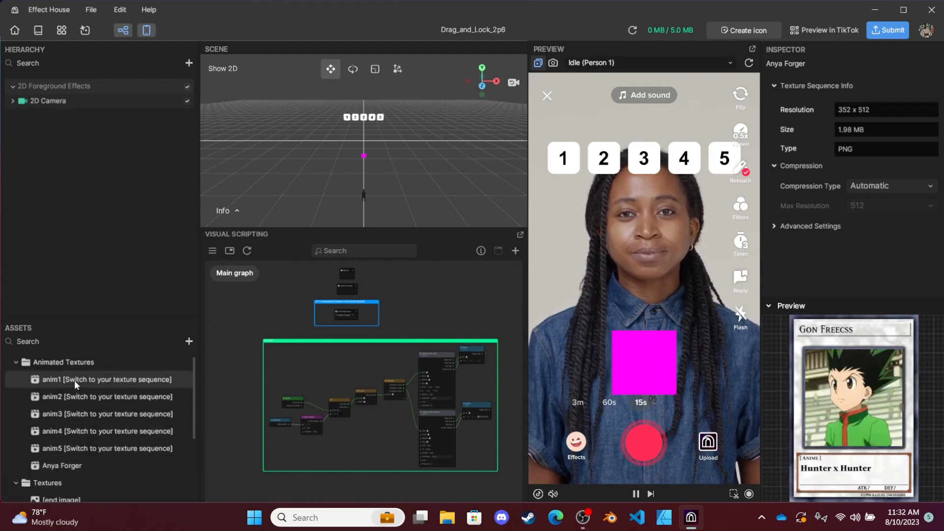
left_click(108, 380)
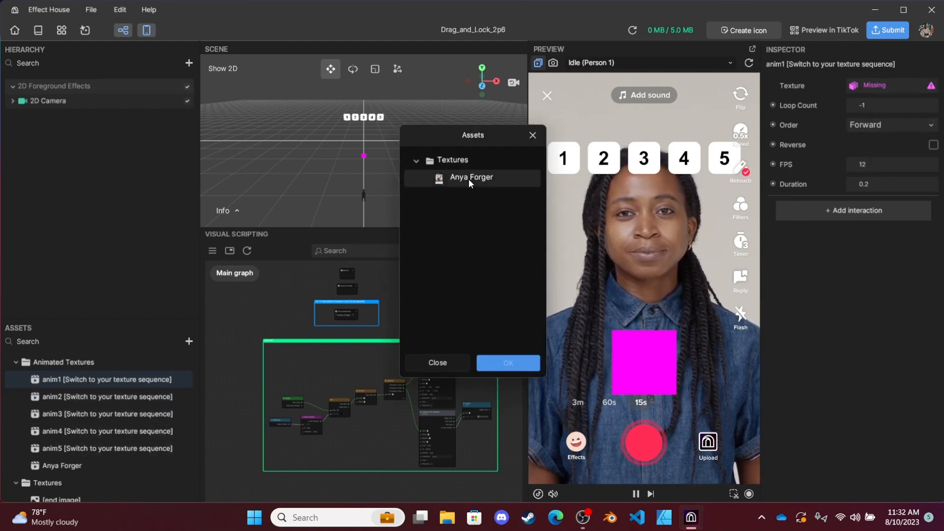
Step: Assign the Anya Forger sequence as the texture for anim1, anim2, anim3 and anim4
left_click(471, 177)
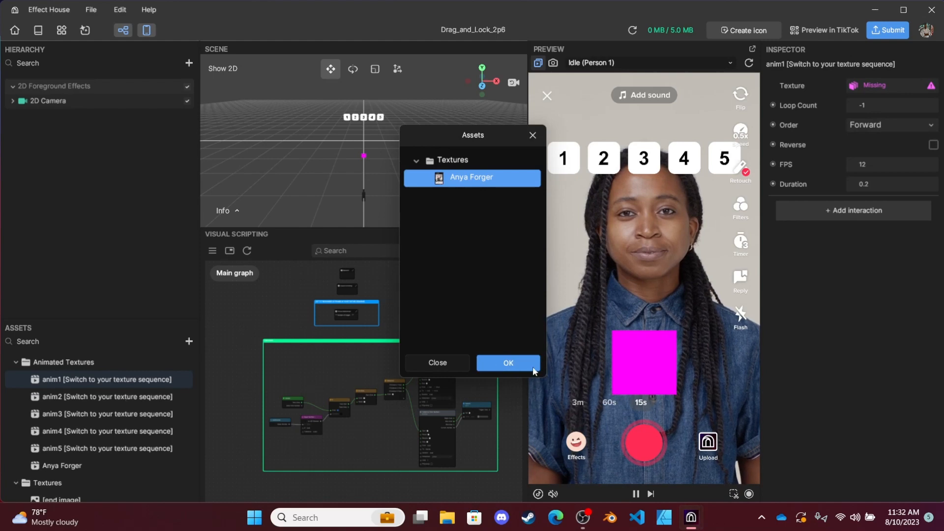
left_click(508, 363)
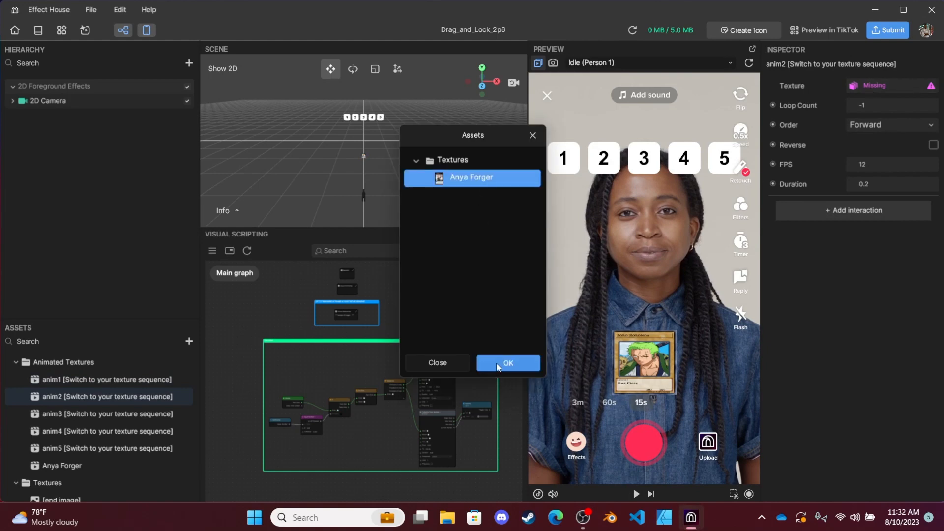
left_click(508, 363)
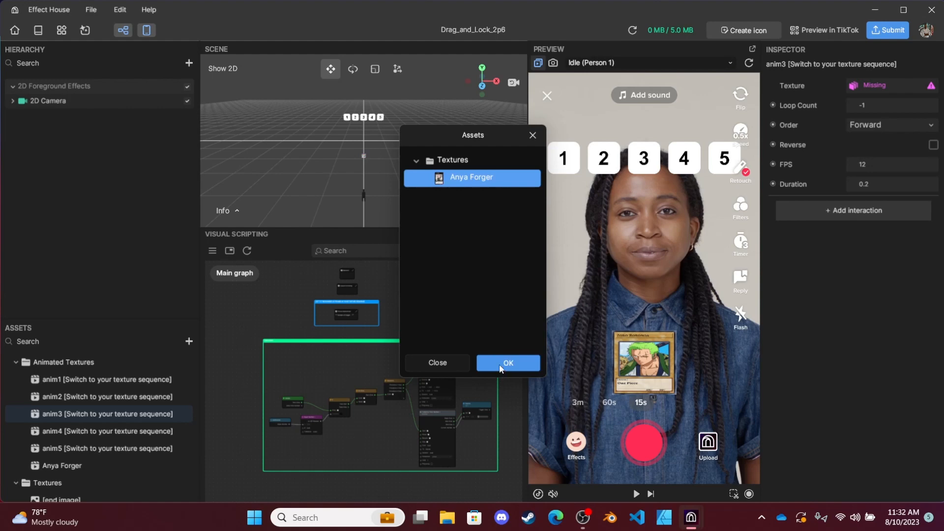
left_click(507, 363)
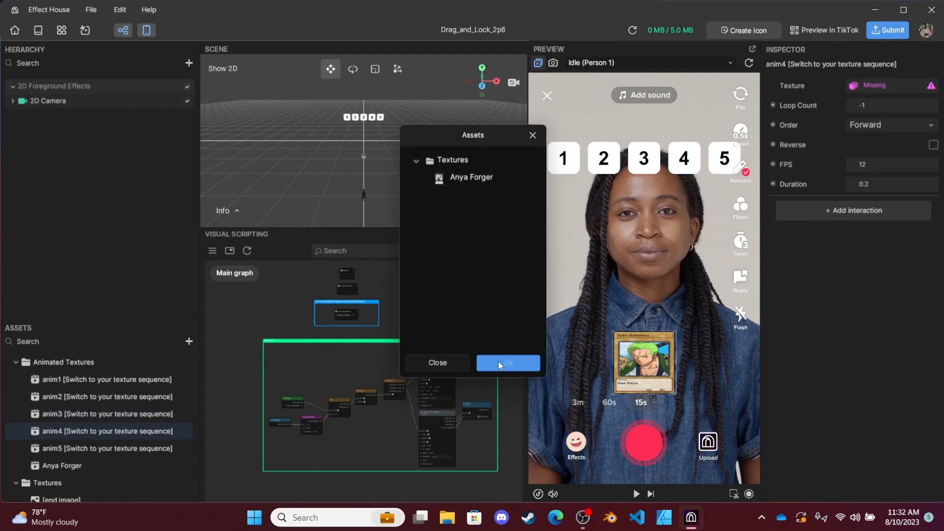
left_click(507, 363)
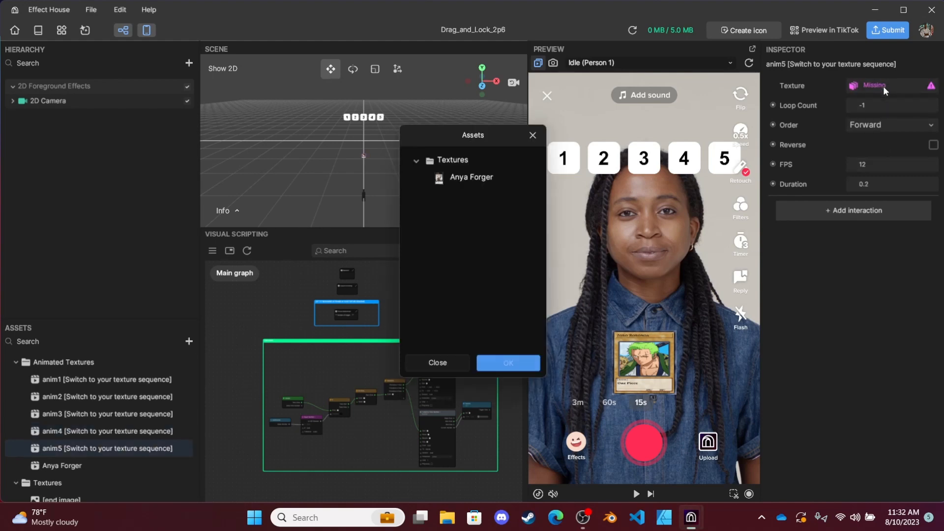
Step: Assign Anya Forger as anim5's texture and set its duration to 2.5 seconds
left_click(507, 363)
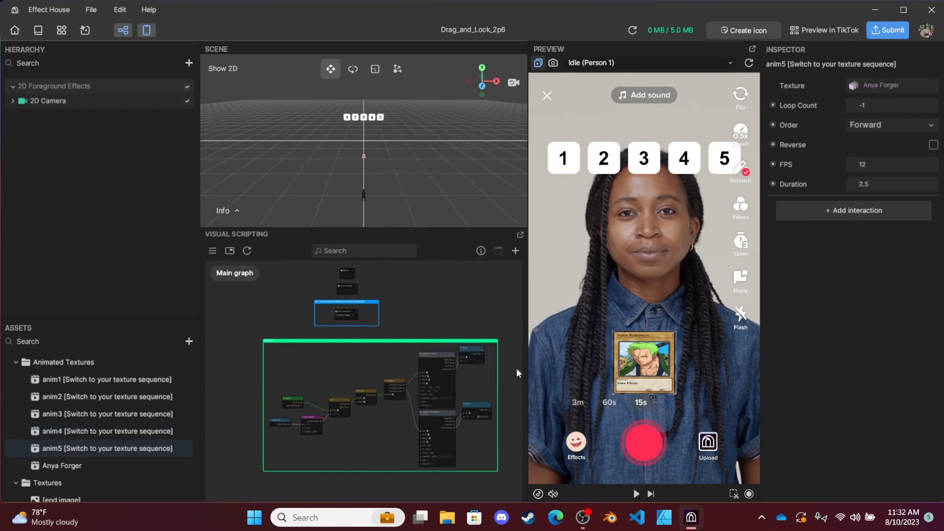
mouse_move(501, 367)
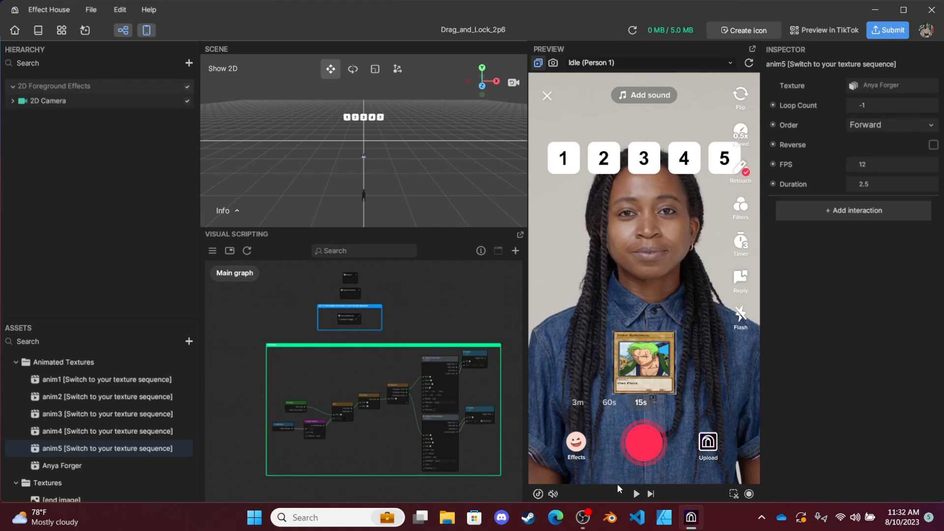
mouse_move(634, 494)
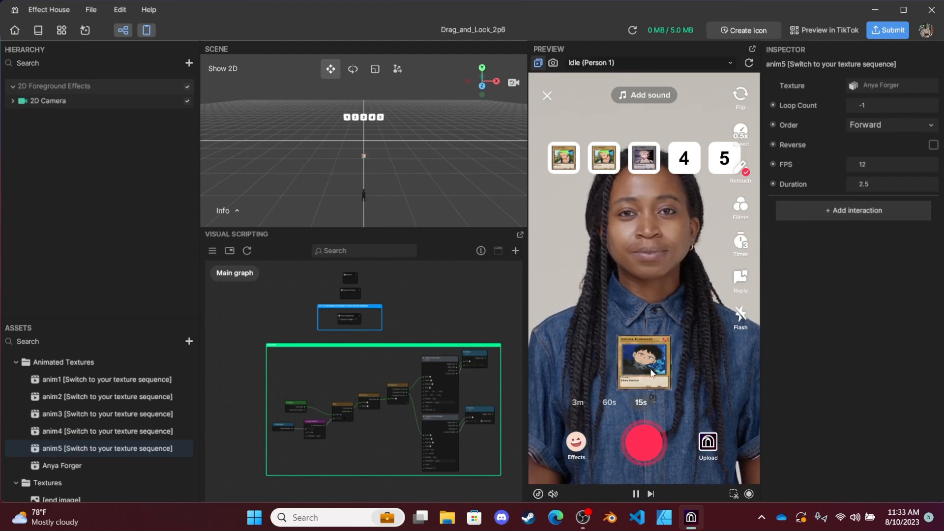
Step: Drag a randomized anime card into the next numbered slot to lock it
left_click_drag(644, 361, 671, 204)
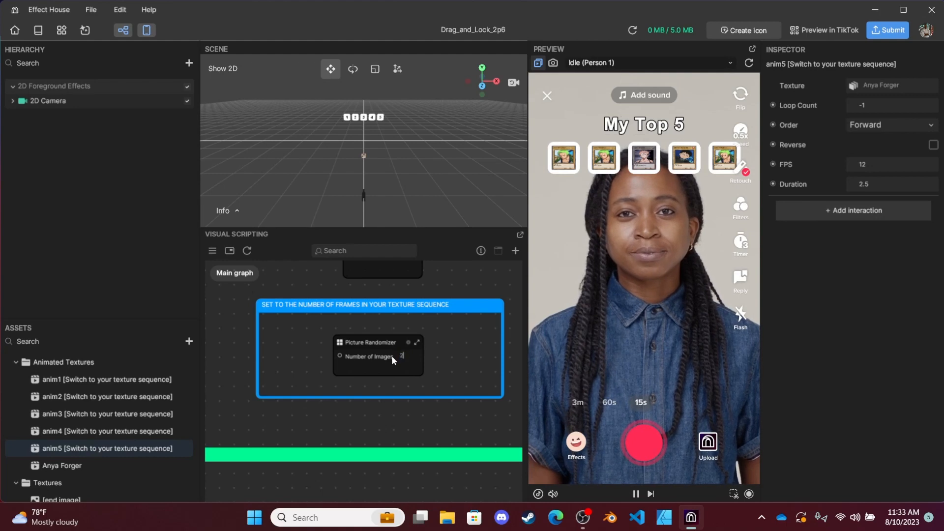
Step: Set the Picture Randomizer's Number of Images to 25
type("25")
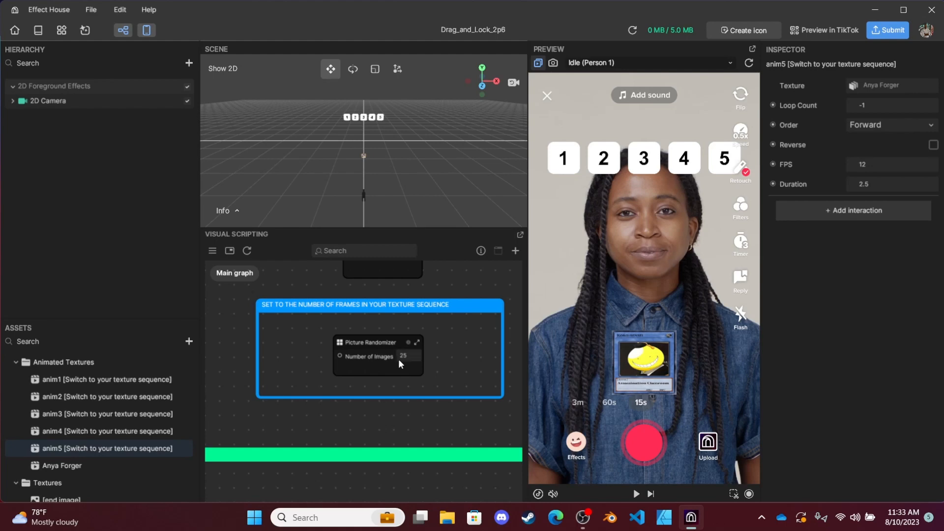
mouse_move(409, 364)
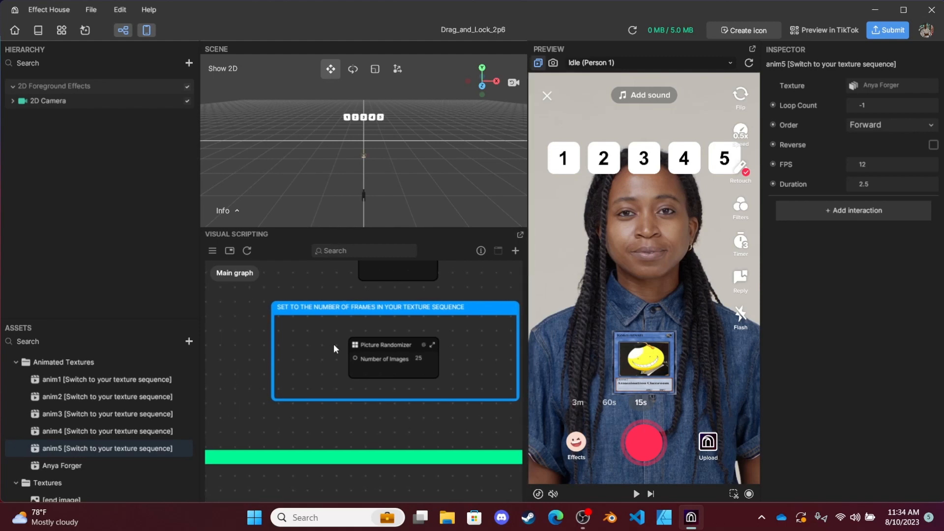
Step: Lock a card into the fourth slot during another preview test
left_click(634, 494)
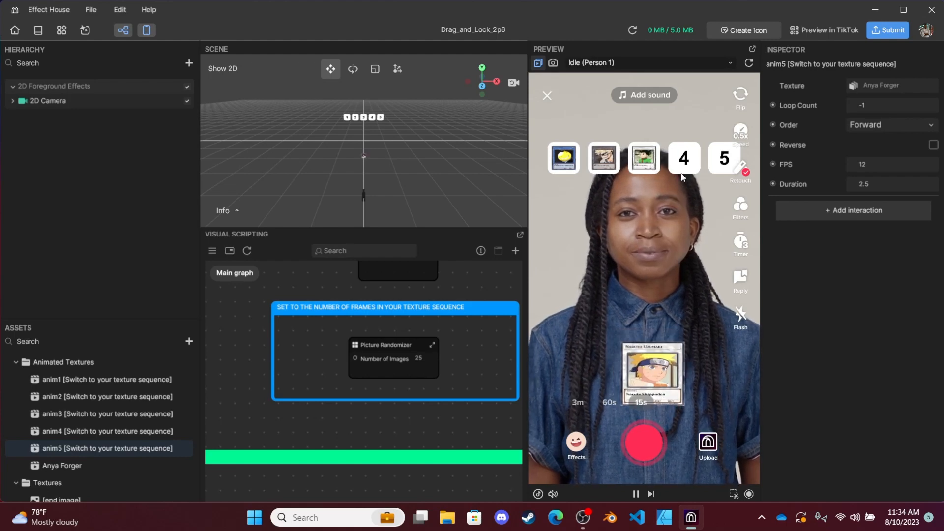
left_click(684, 157)
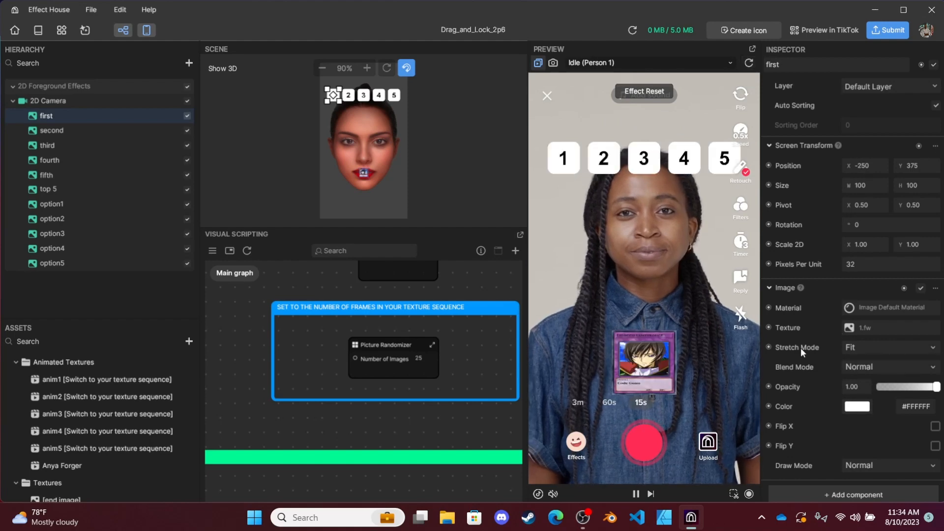
Step: Tint the first slot image red and the second slot image blue #073EFF
left_click(857, 407)
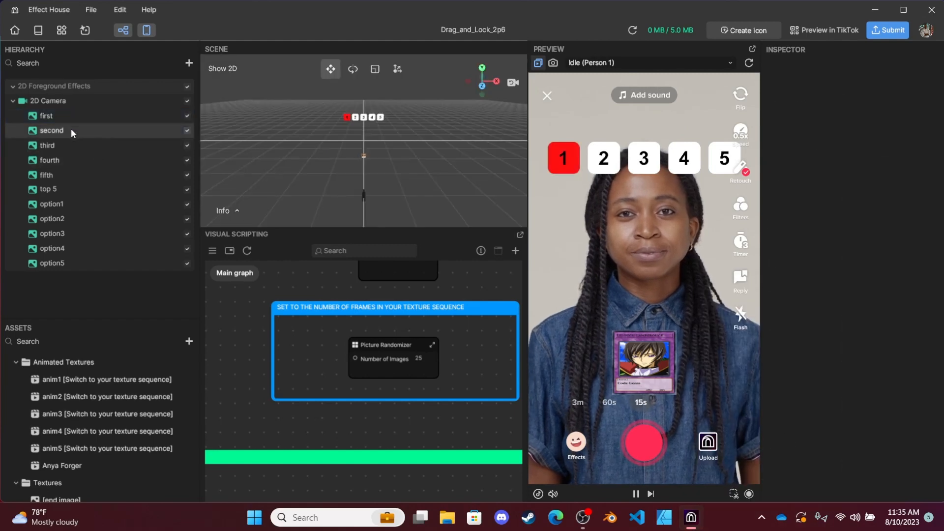
left_click(51, 130)
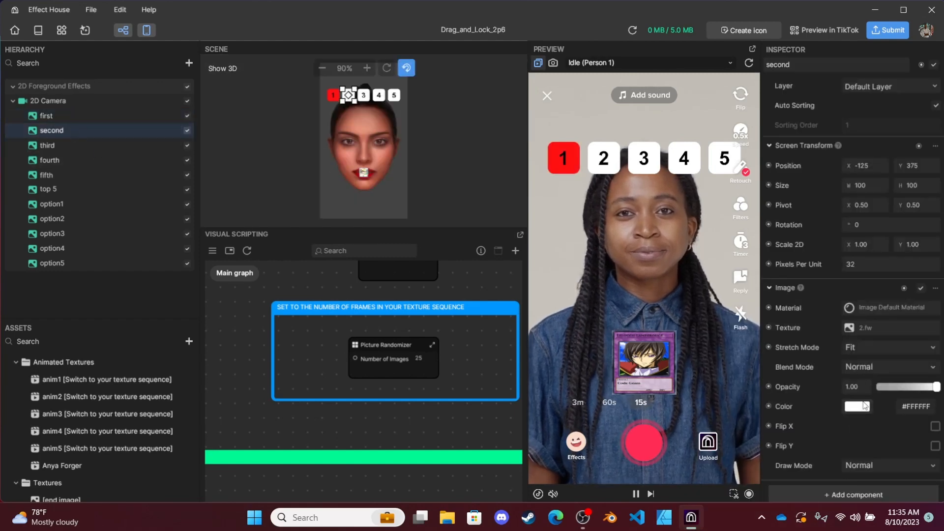
left_click(855, 407)
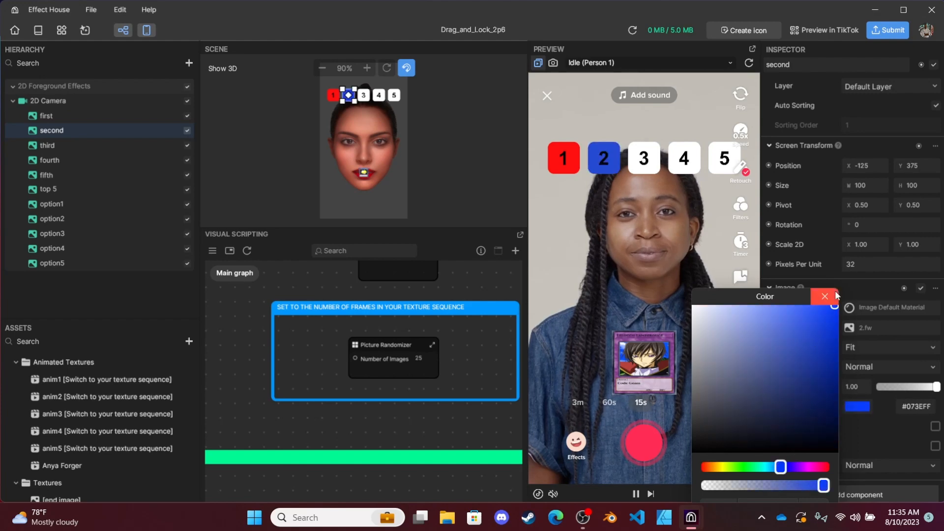
left_click(824, 296)
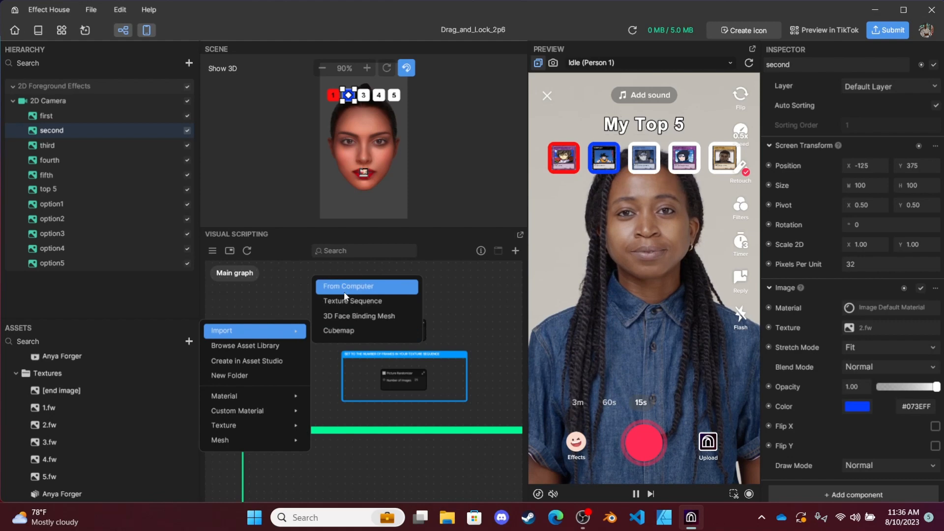
Step: Import new_endimage.png from the DragLock Tut folder into the project textures
left_click(349, 286)
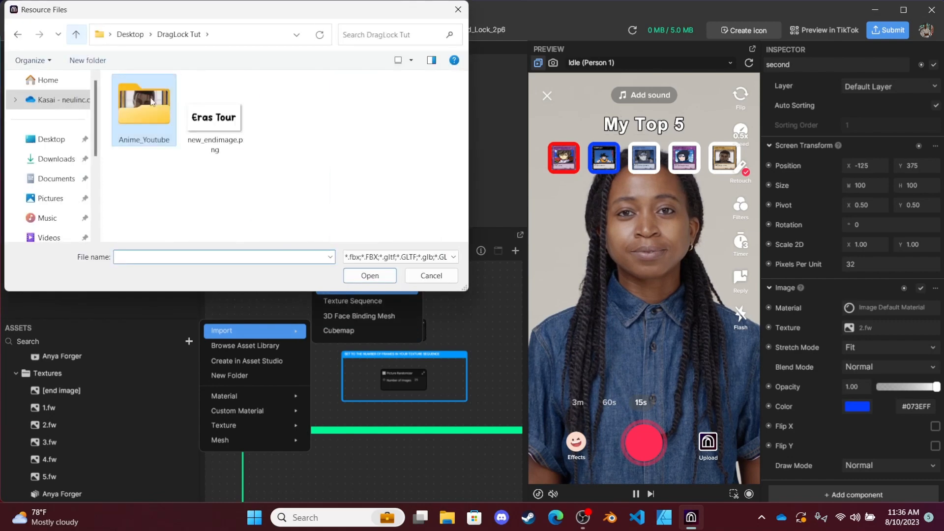
left_click(214, 114)
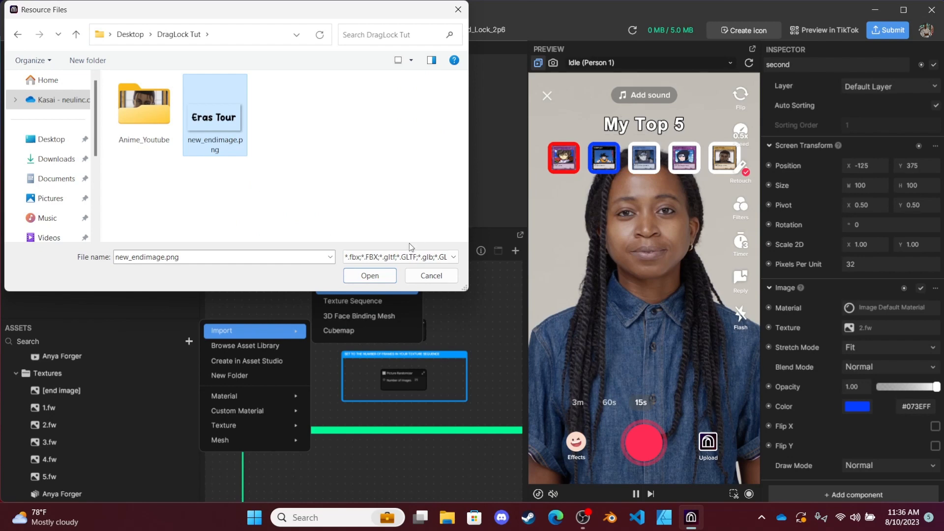
left_click(430, 275)
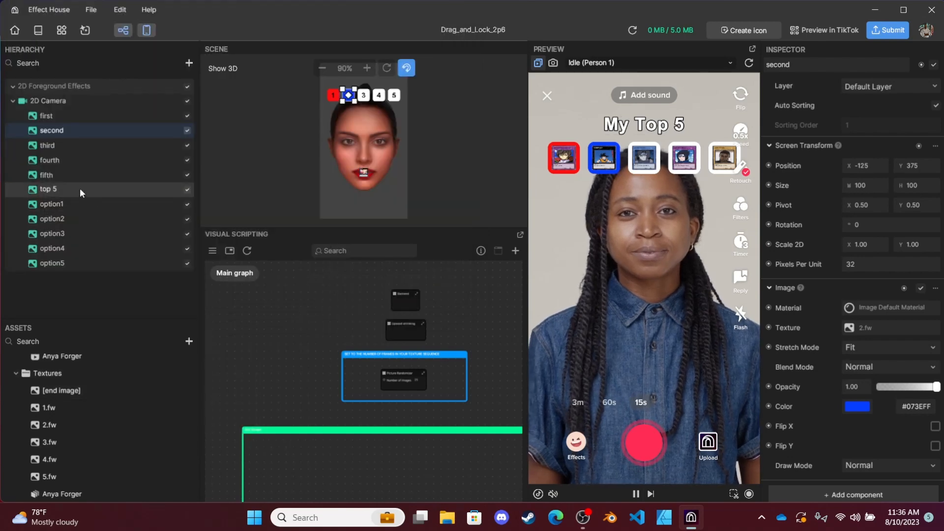
Step: Assign the new_endimage texture to the top 5 header object
left_click(48, 189)
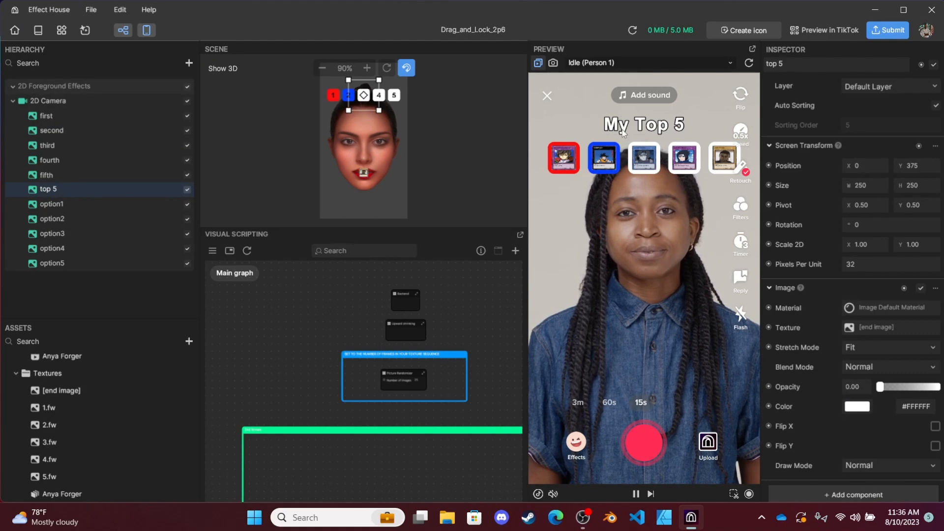
left_click(850, 326)
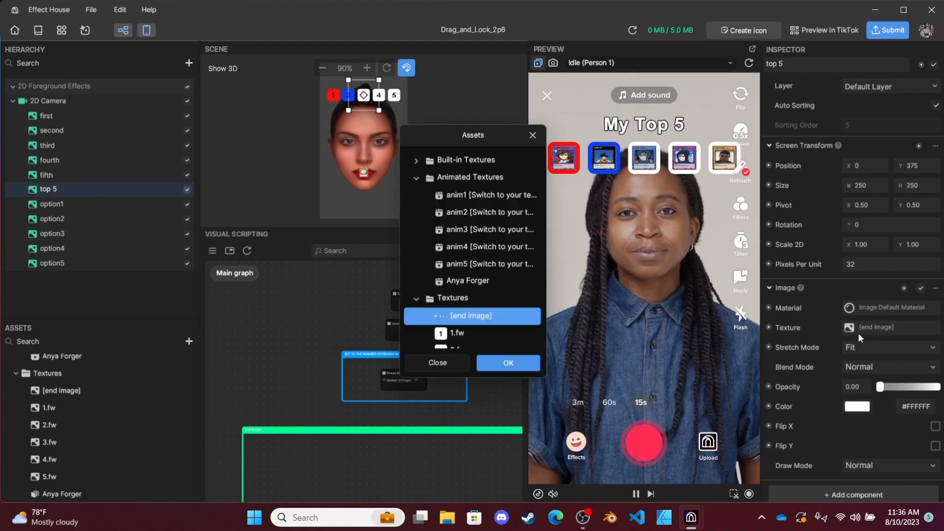
scroll("down", 3)
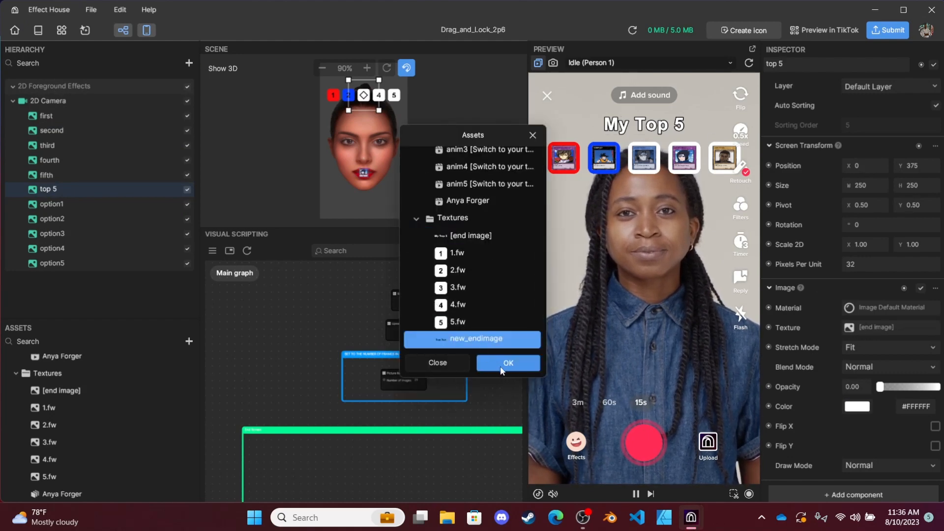
left_click(508, 363)
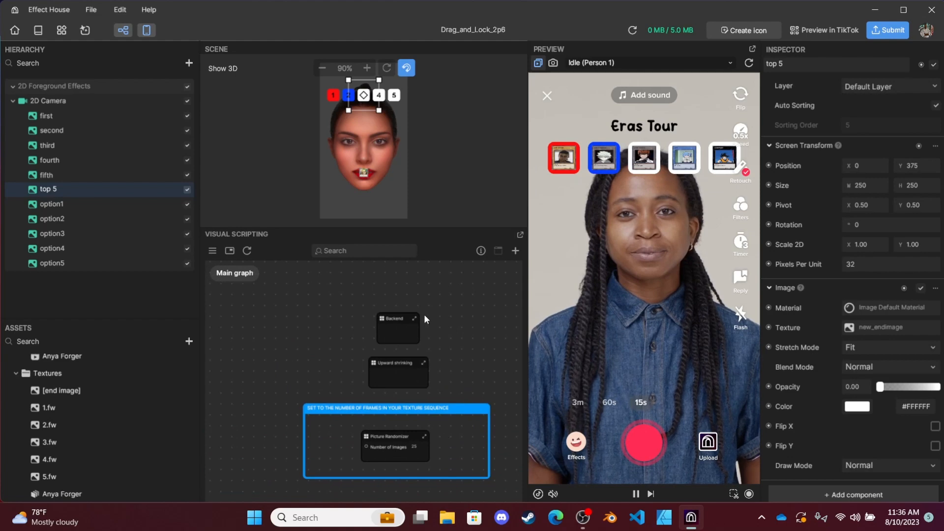
Step: Inspect 1.fw and anim1: Anya Forger sequence at 12 FPS, 2.5-second duration
left_click(397, 328)
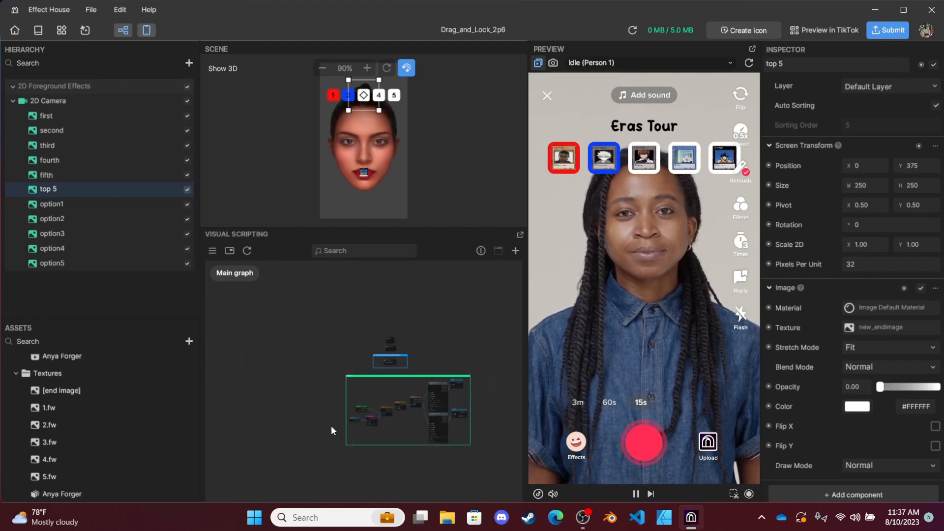
left_click(61, 390)
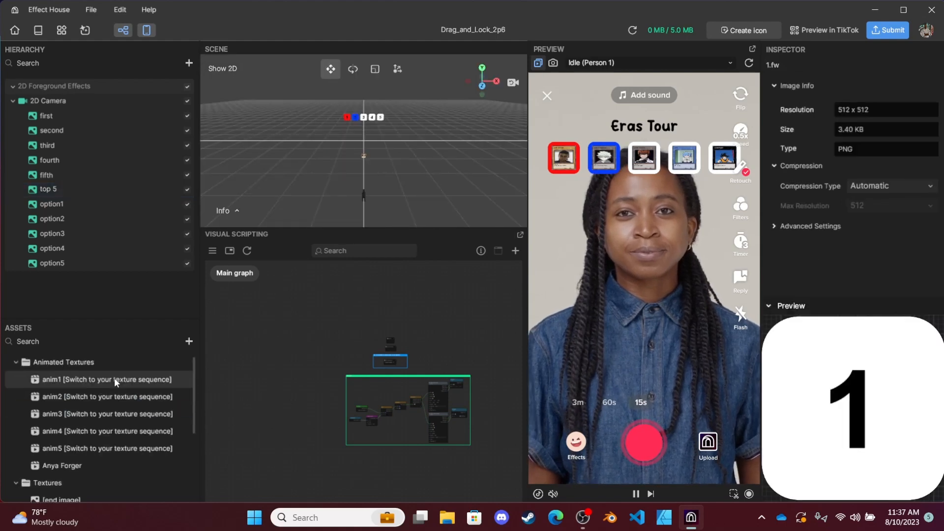
left_click(107, 379)
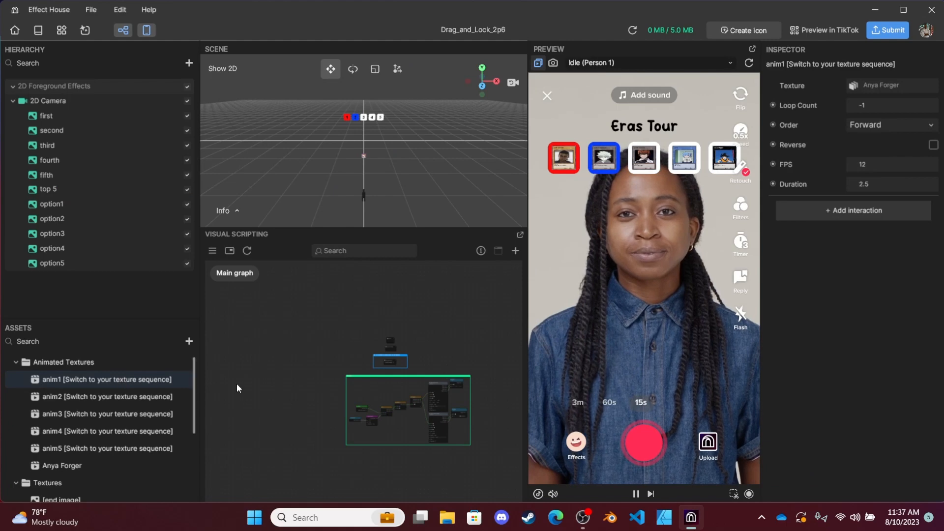